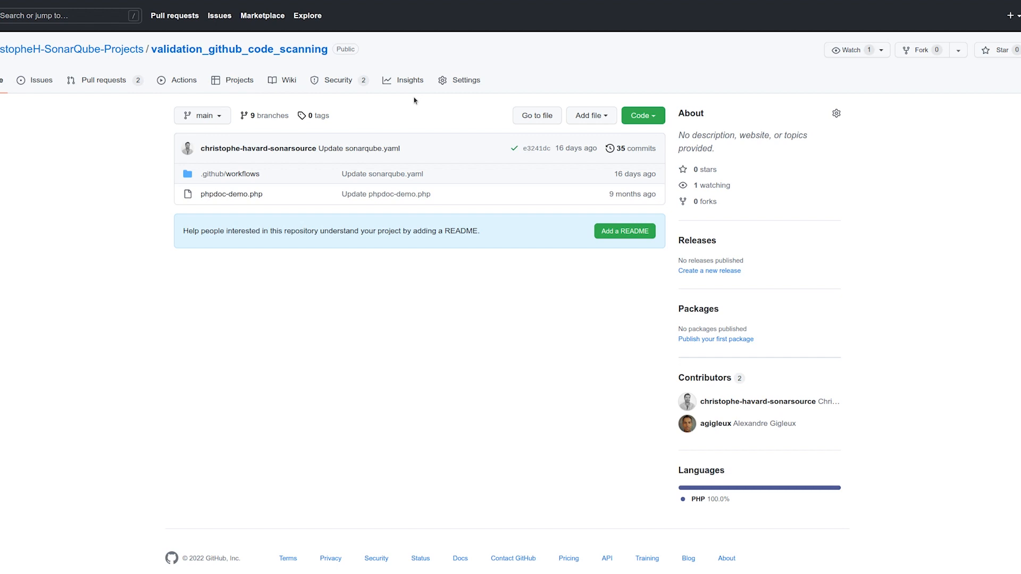
Step: Open the code scanning alert 'Database queries should not be vulnerable to injection attacks' with its full rule description expanded
left_click(338, 80)
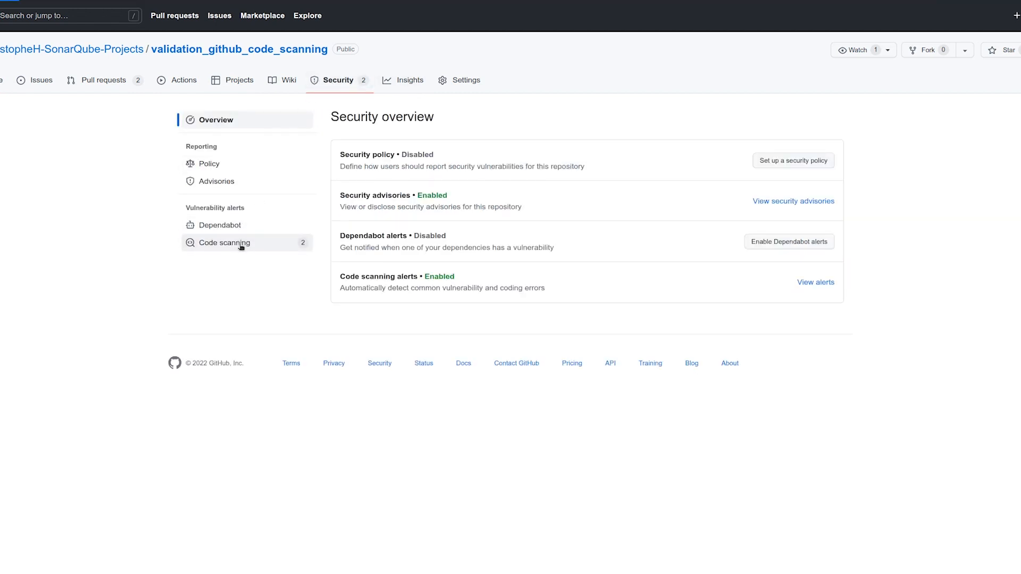
left_click(225, 243)
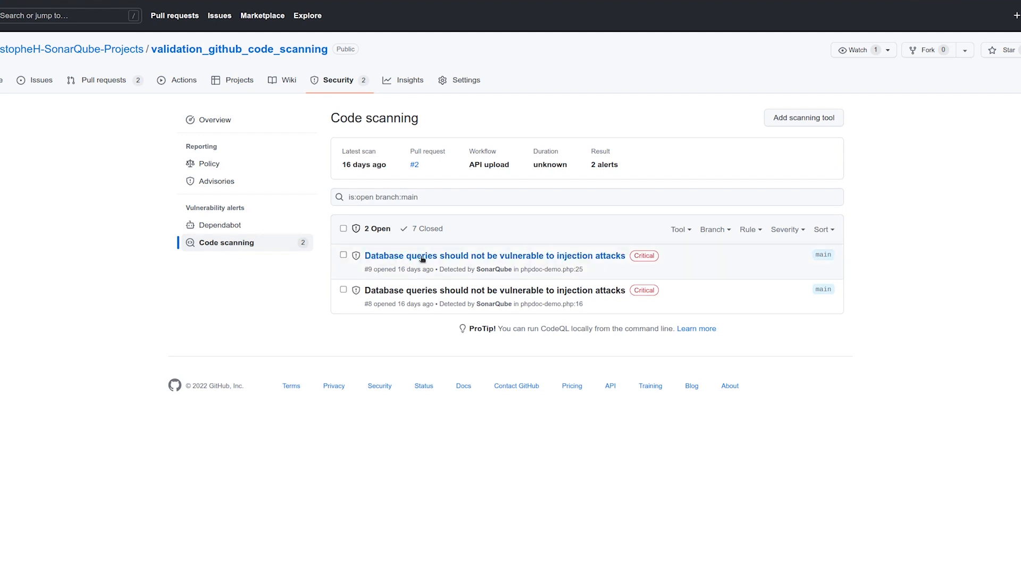
left_click(496, 255)
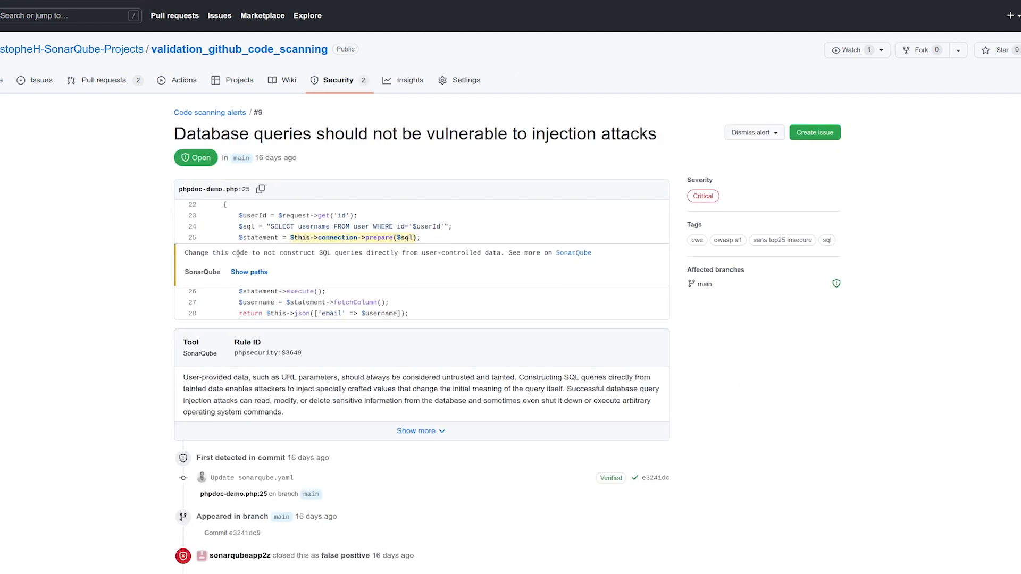
mouse_move(415, 430)
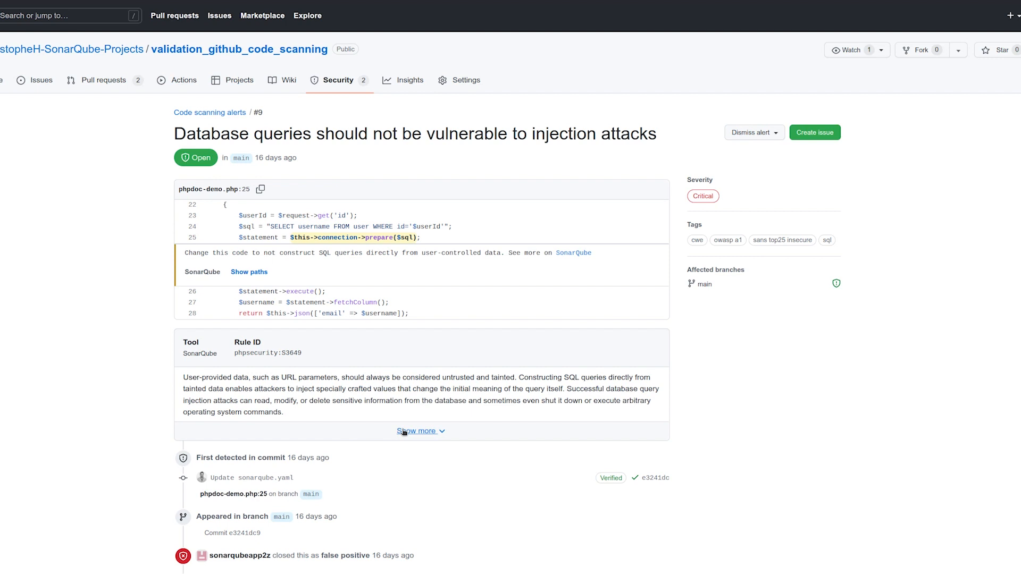
left_click(418, 430)
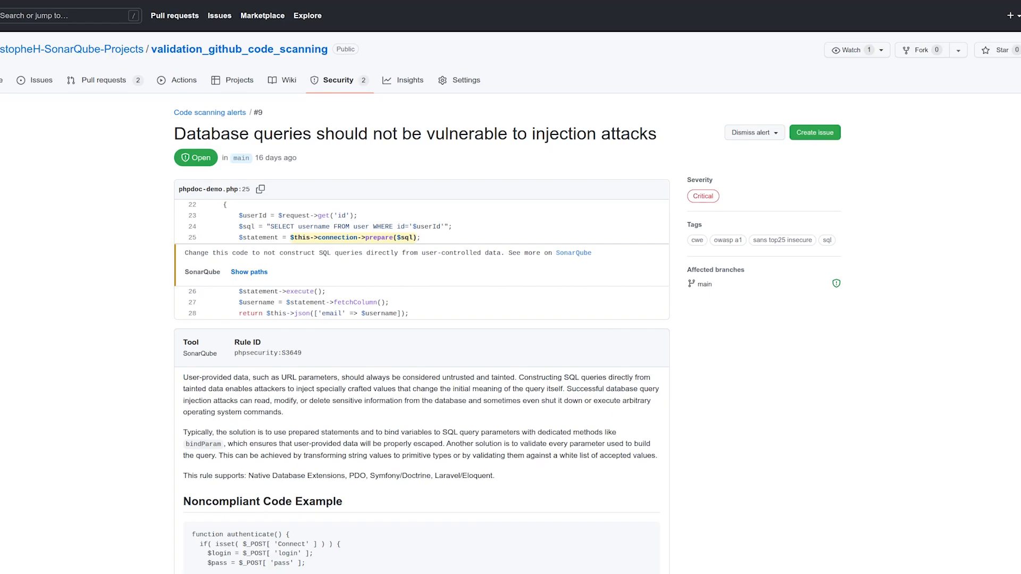
Step: Review 'Why is this an issue?' then 'How can I fix it?' with the non-compliant and compliant code examples
left_click(574, 253)
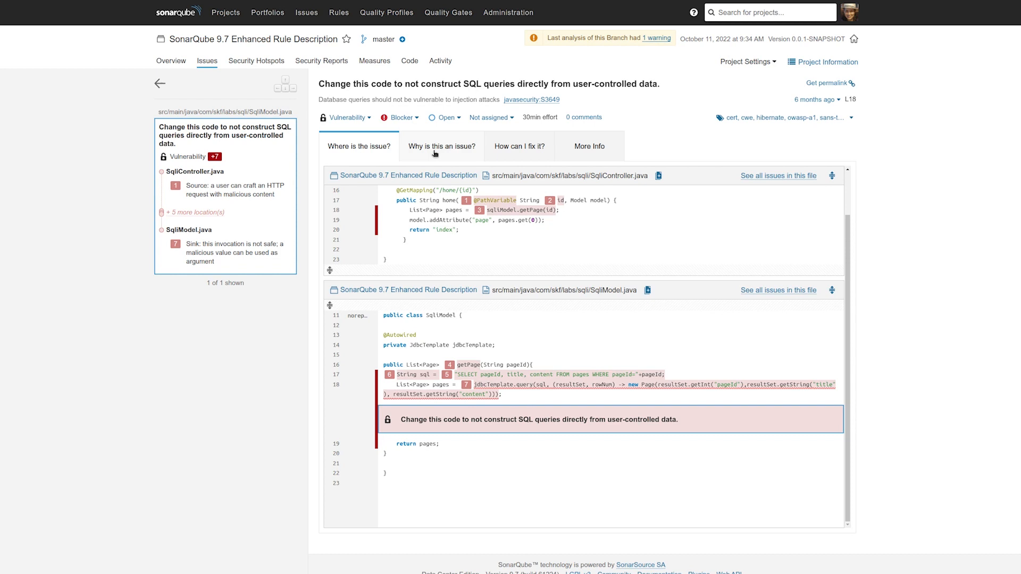
left_click(442, 146)
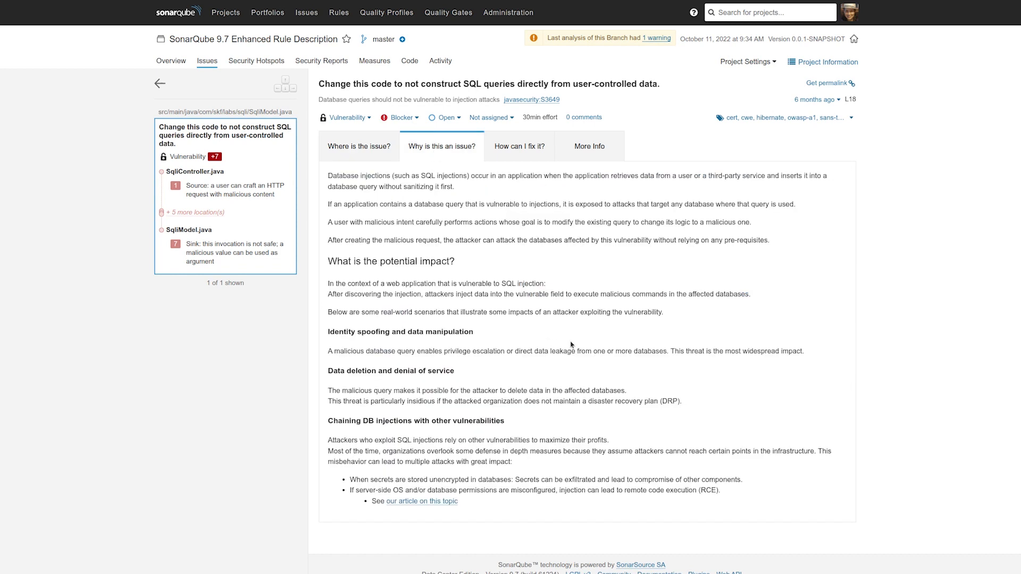
mouse_move(518, 151)
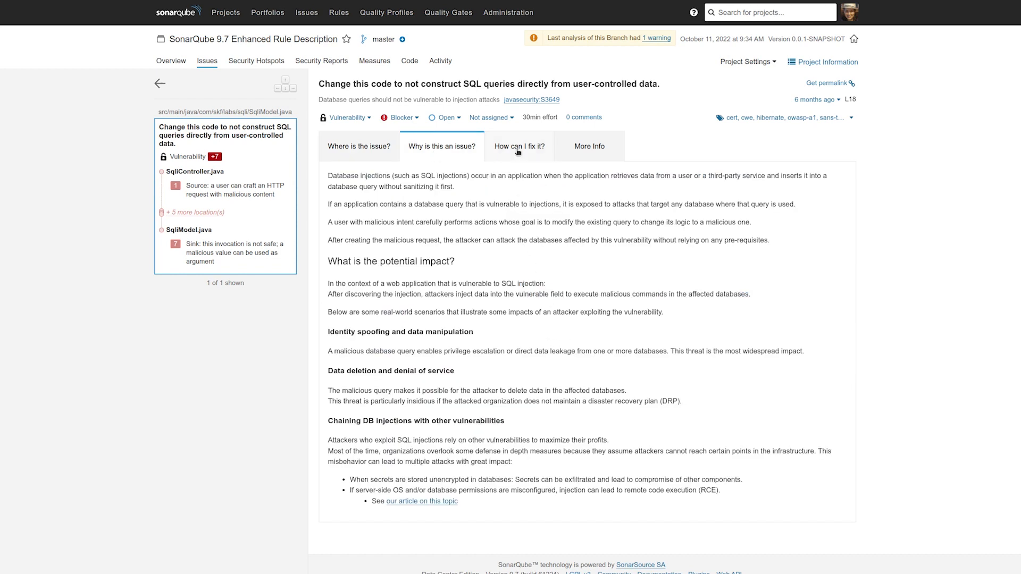
left_click(519, 147)
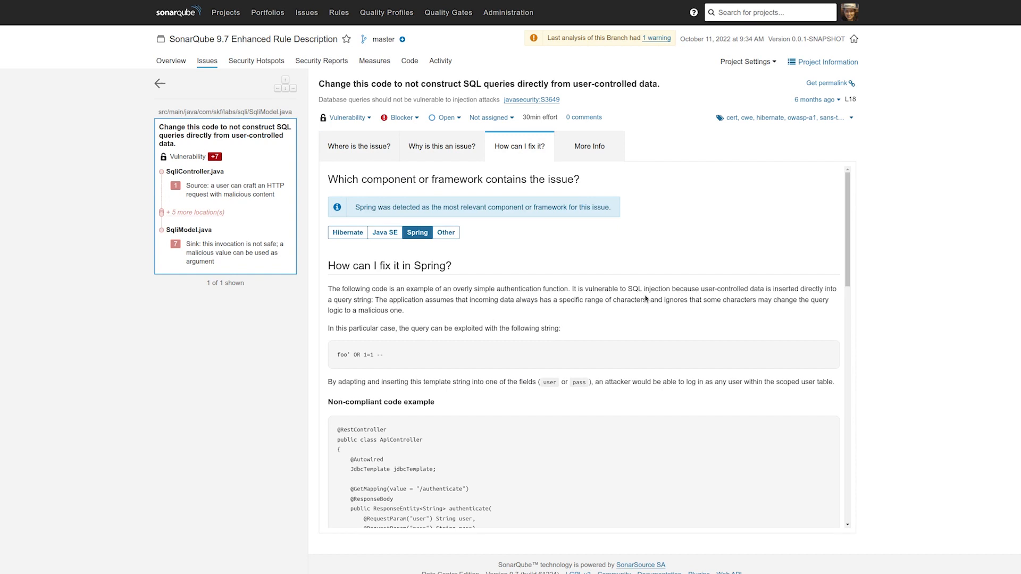
scroll("down", 3)
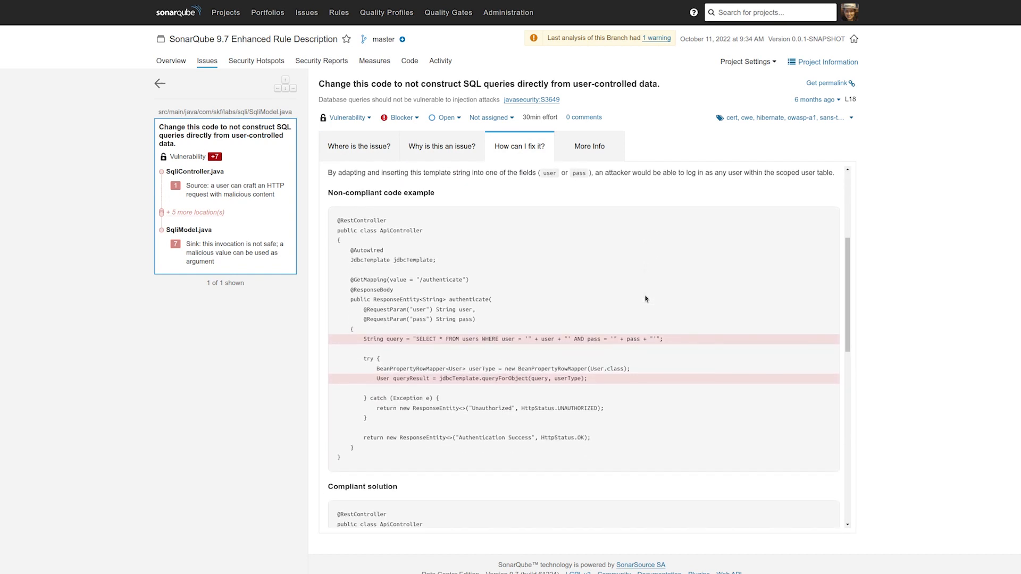
scroll("down", 3)
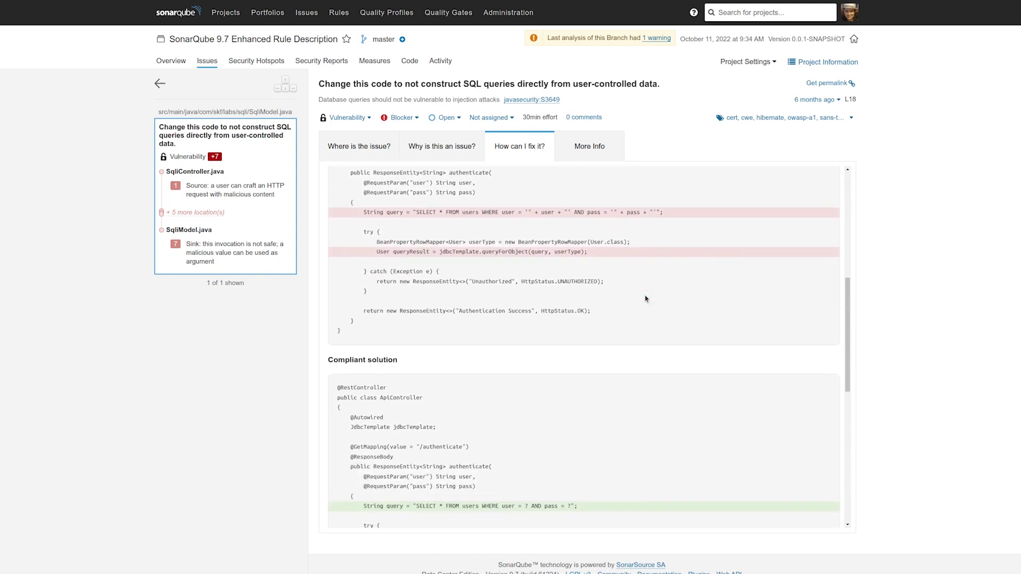
scroll("down", 3)
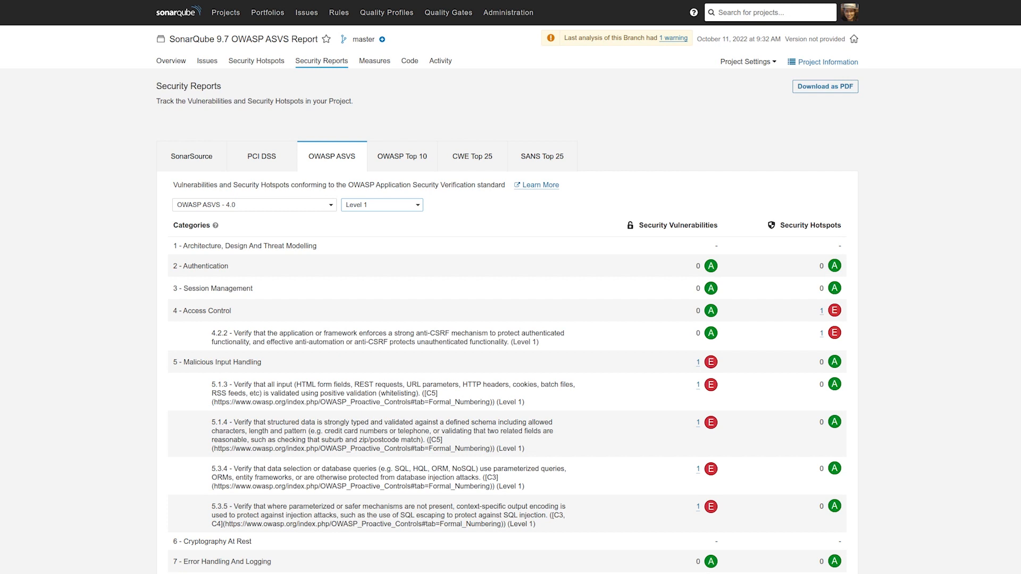
mouse_move(326, 164)
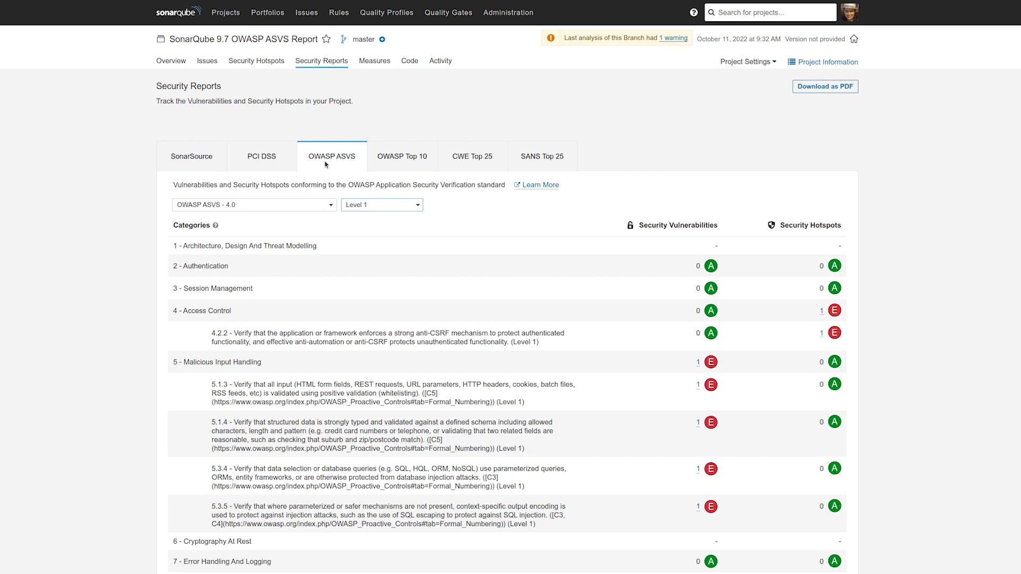
Step: Filter the OWASP ASVS report to Level 2 then Level 3 requirements, then head to administration settings
left_click(382, 205)
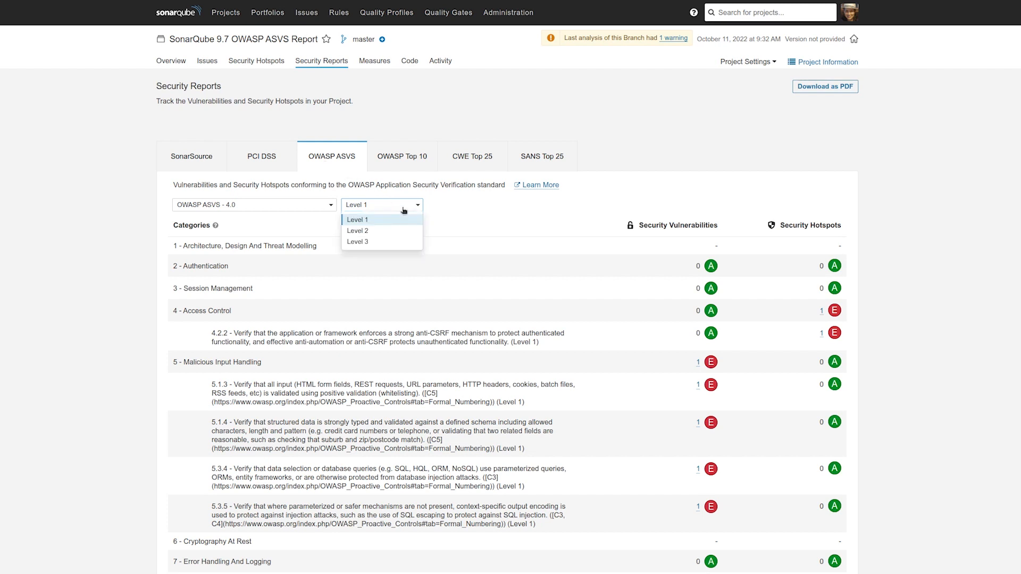
left_click(358, 231)
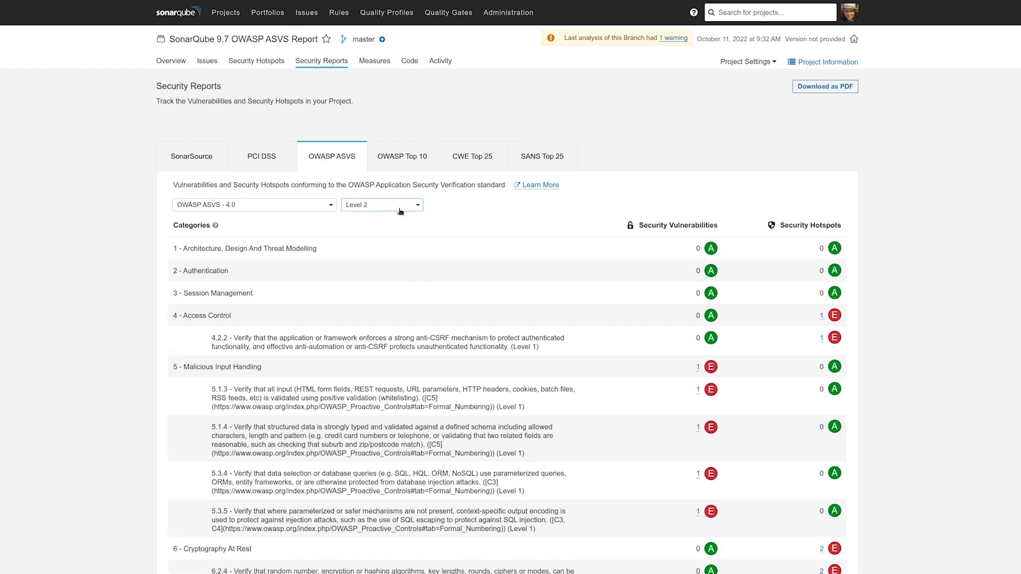
left_click(382, 205)
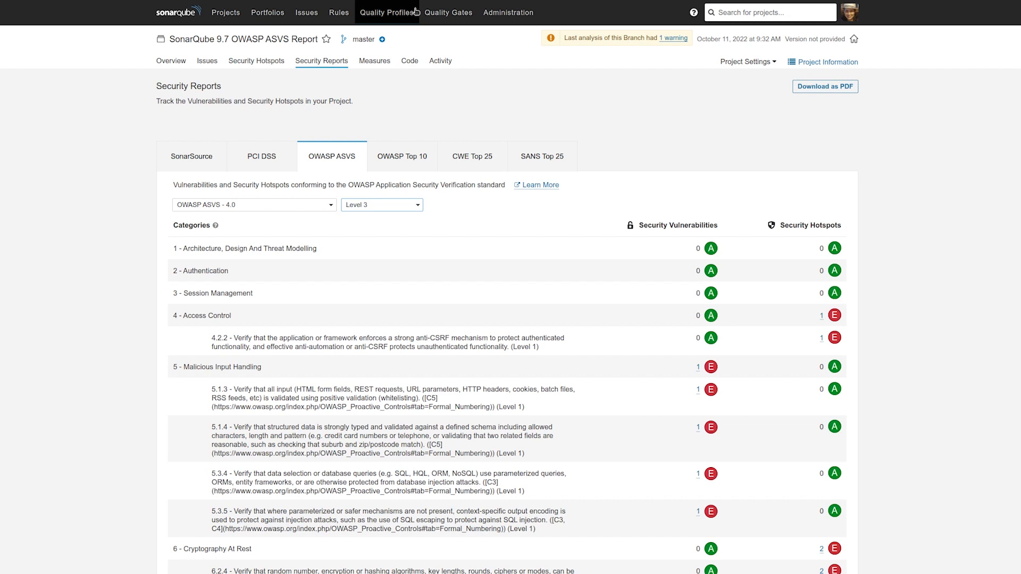
left_click(509, 13)
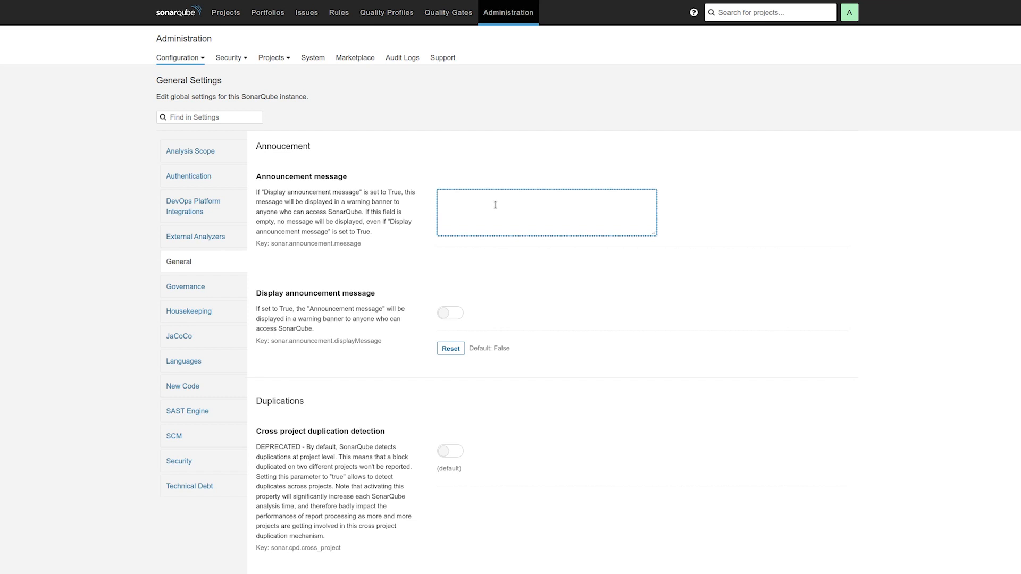
Step: Save the announcement message 'Anntest' and enable its display as a site-wide banner
type("Anntest")
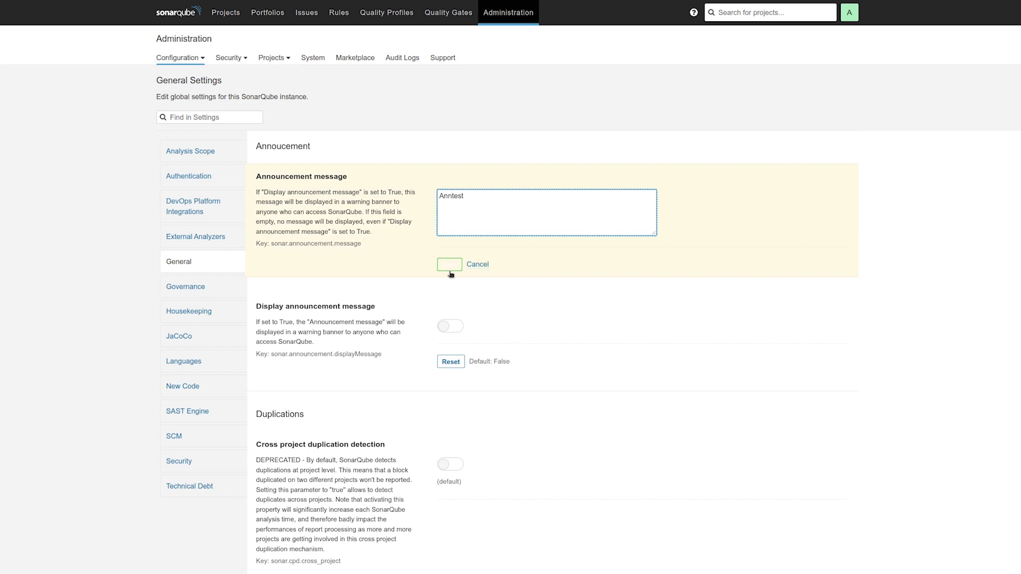
left_click(449, 264)
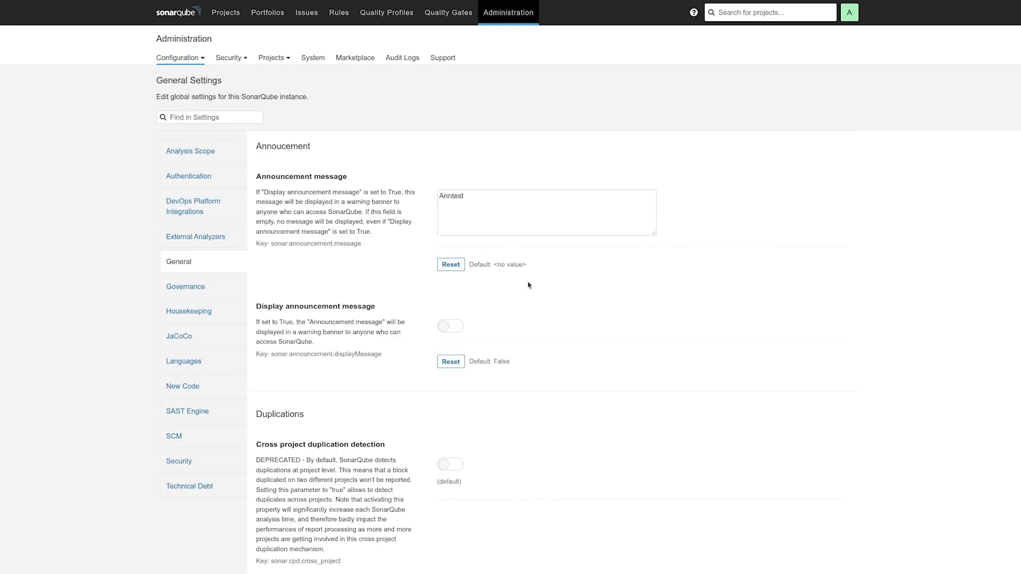
left_click(450, 326)
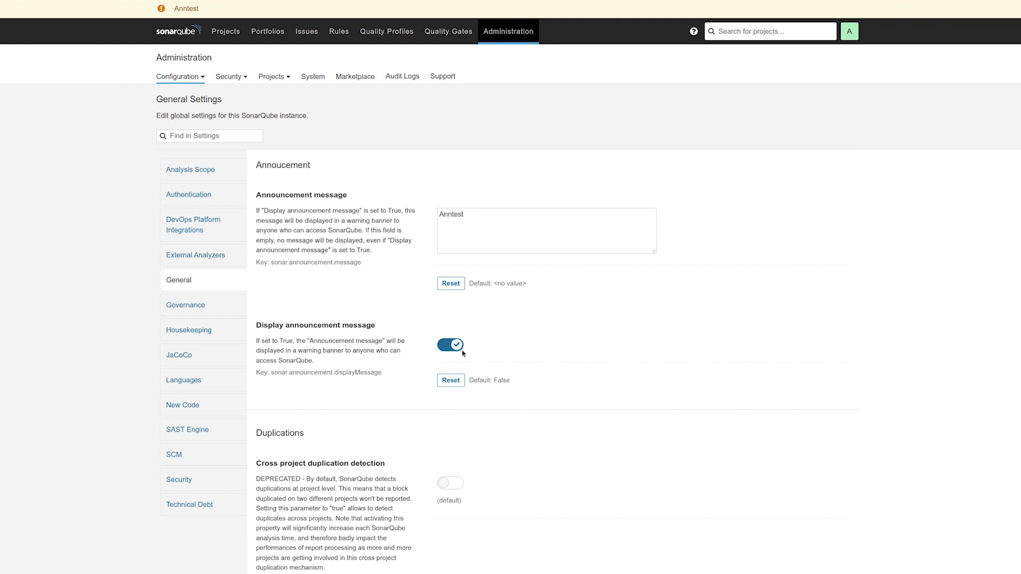
left_click(450, 345)
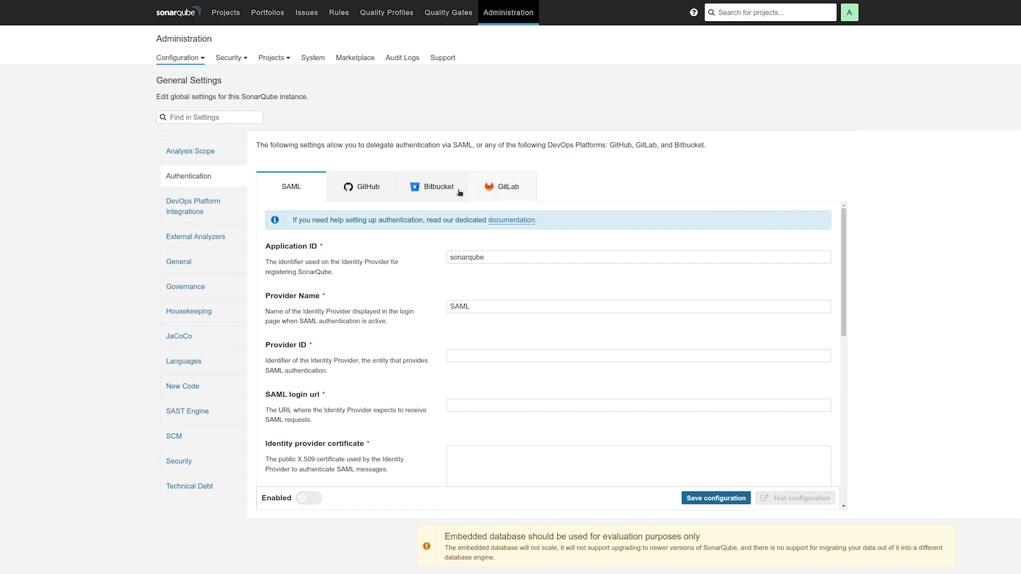
mouse_move(645, 399)
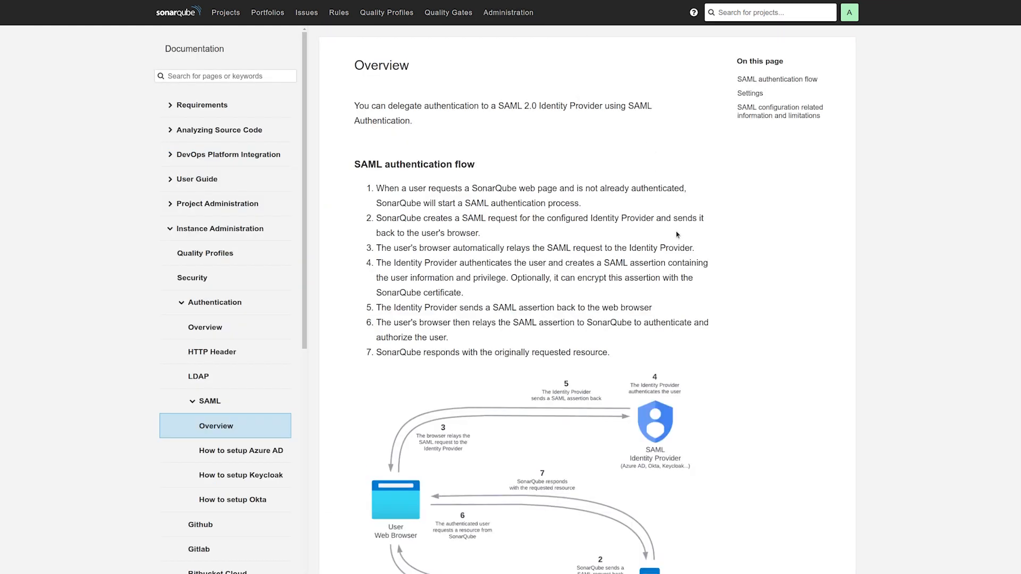
Step: Scroll the telemetry documentation to the 'What information is sent?' section with the example payload
scroll("down", 3)
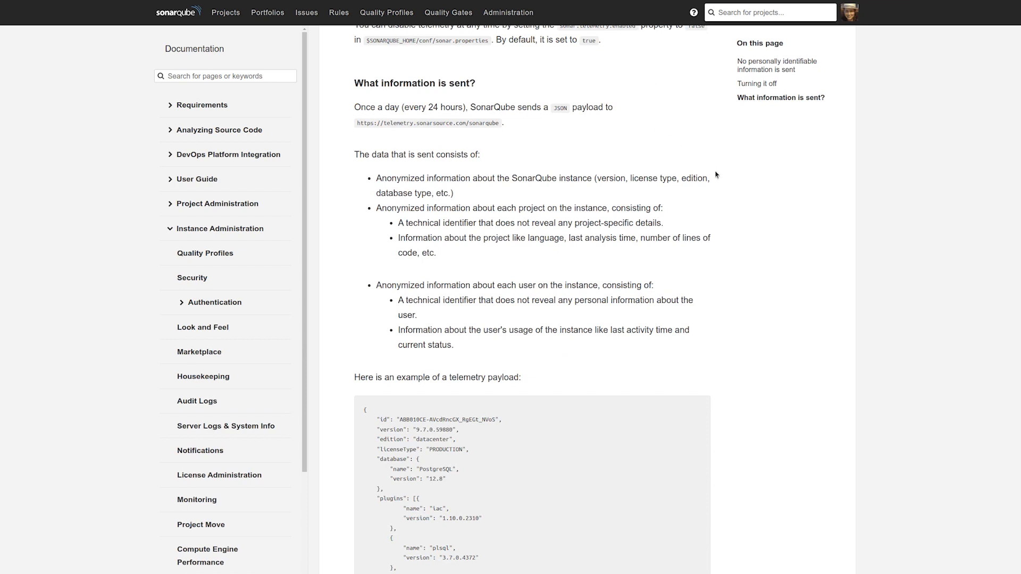
mouse_move(723, 181)
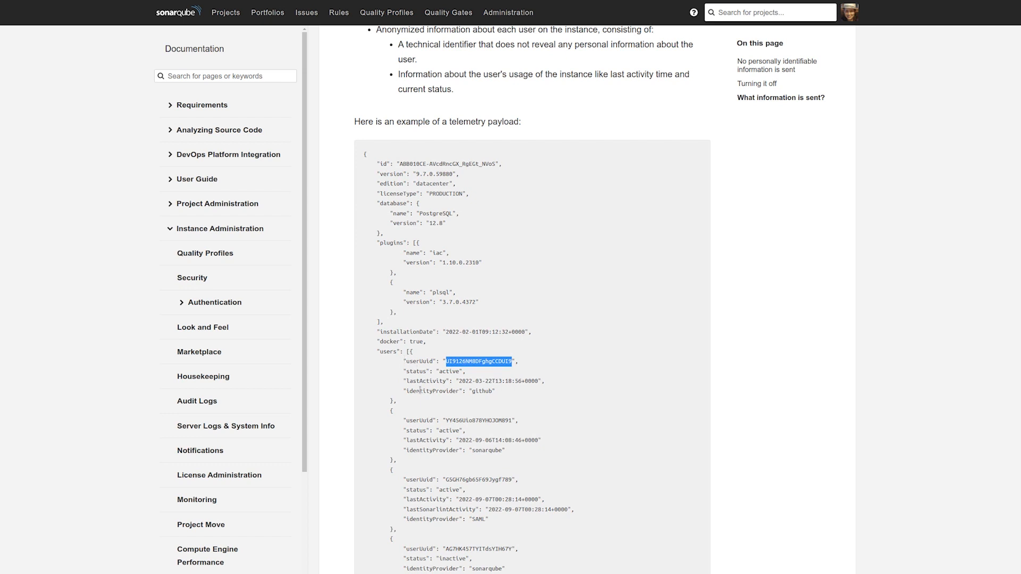
mouse_move(617, 444)
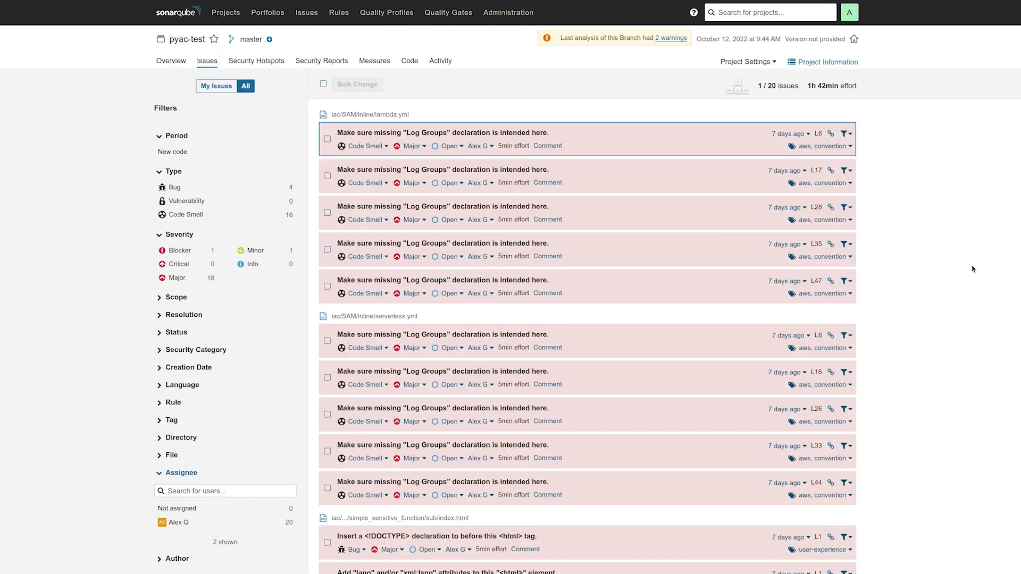
mouse_move(799, 176)
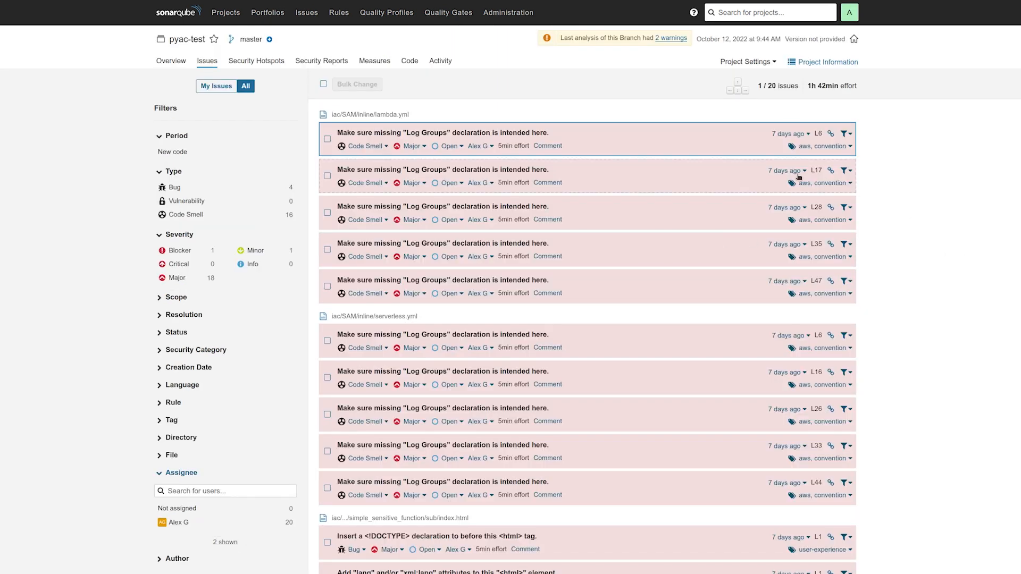
mouse_move(478, 183)
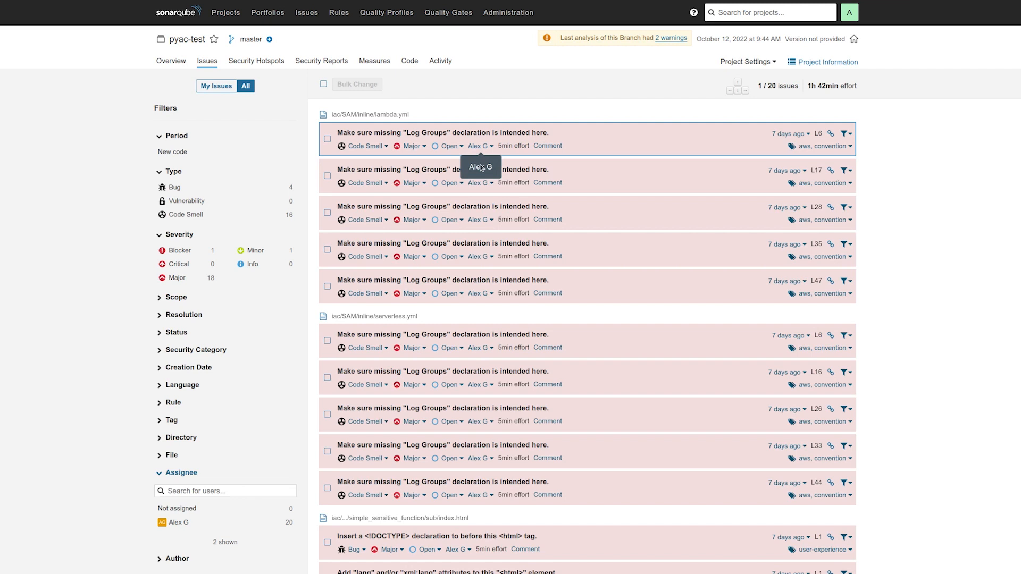
mouse_move(558, 62)
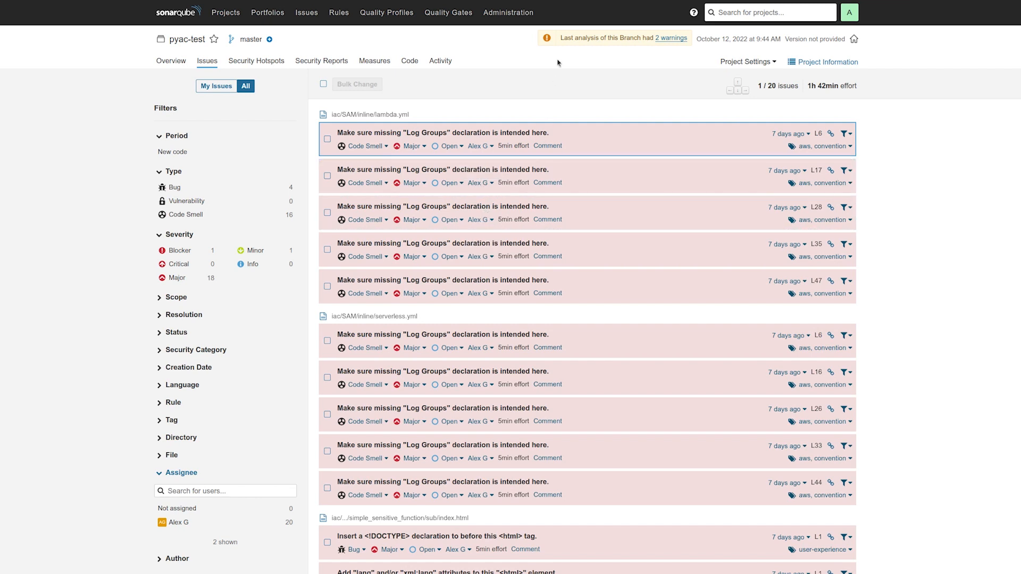
Step: Deactivate the second user account with 'Delete user's personal information' ticked, leaving only the administrator
left_click(509, 13)
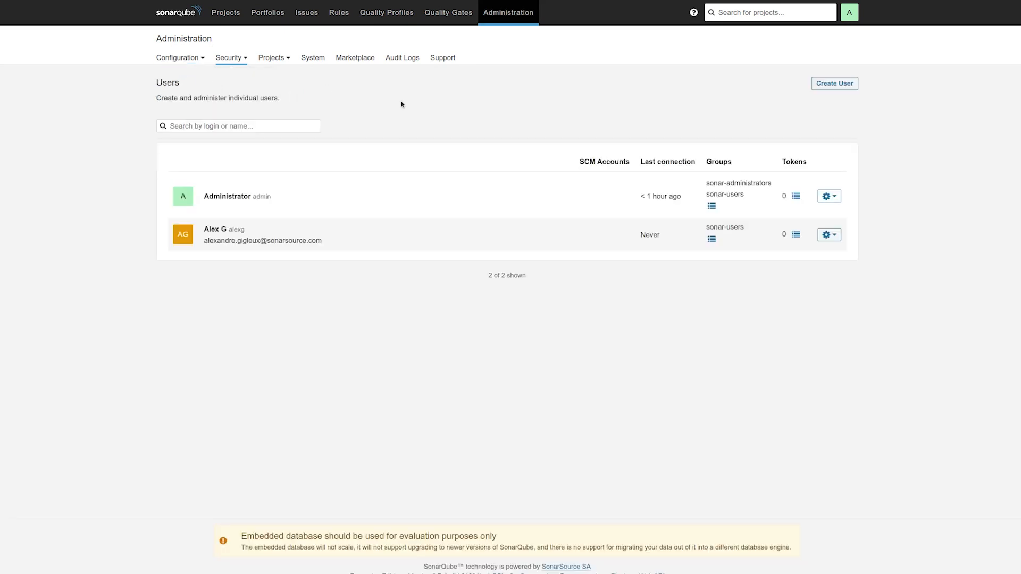
mouse_move(751, 312)
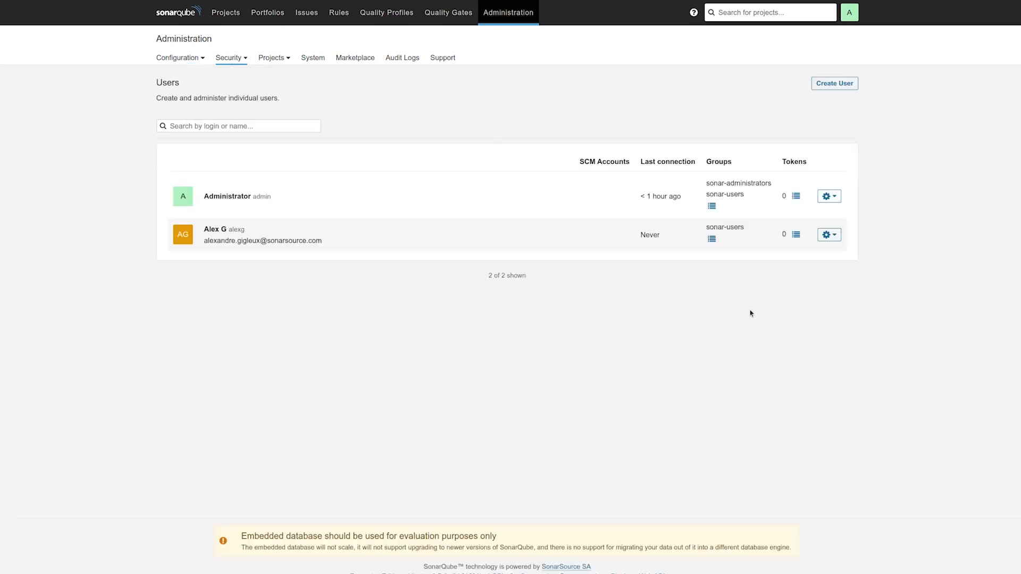
left_click(829, 235)
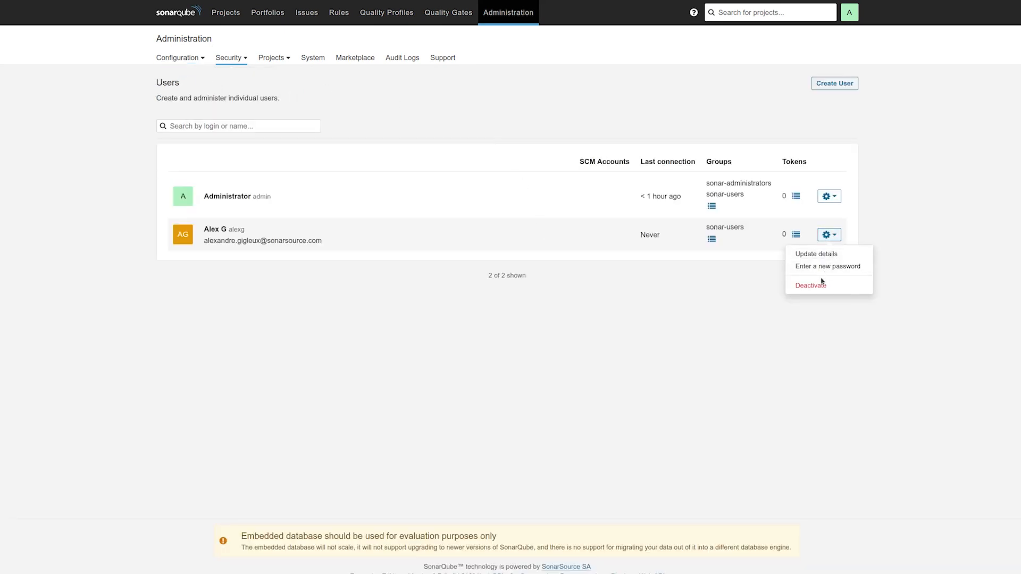
left_click(810, 285)
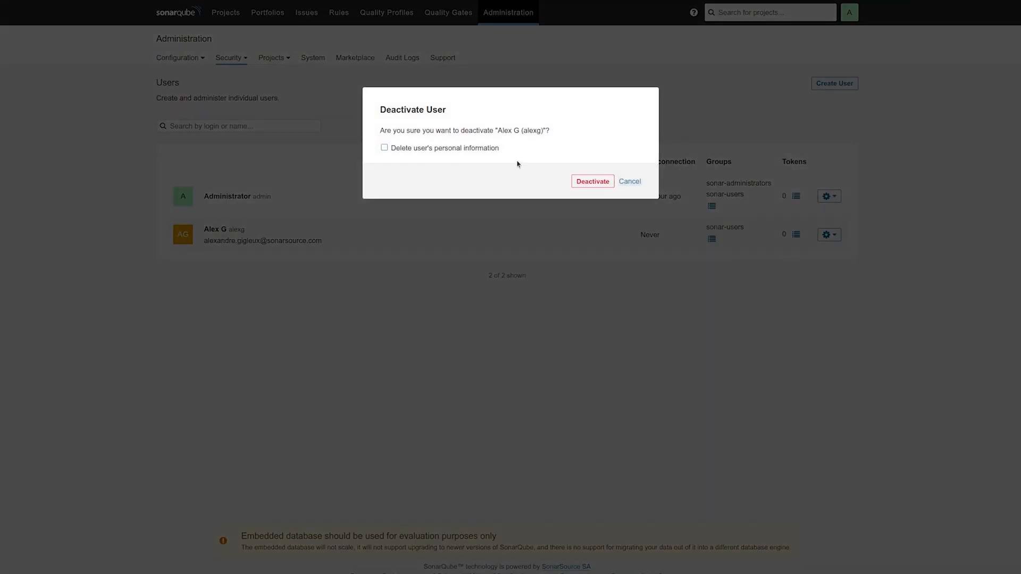
left_click(384, 148)
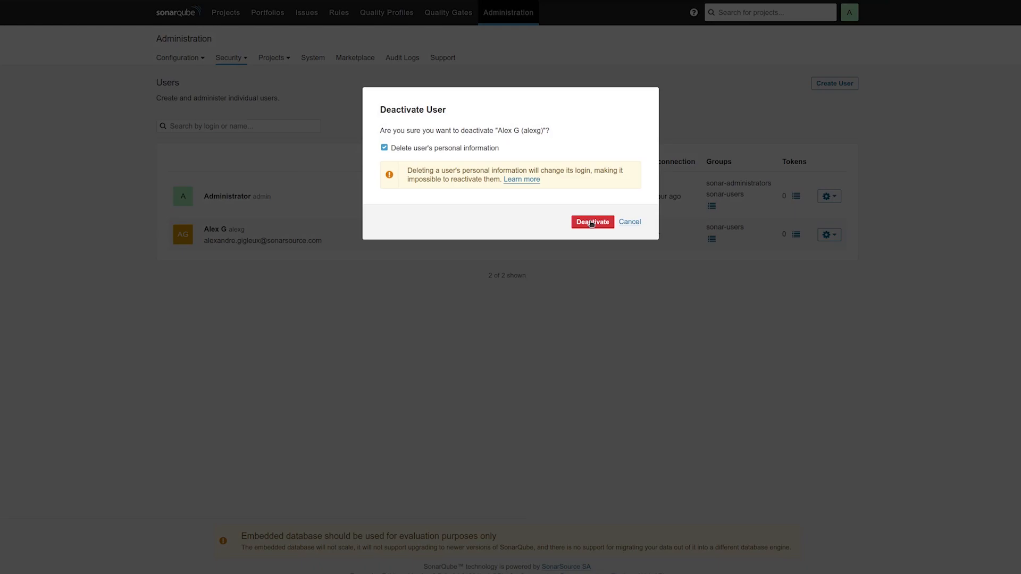
left_click(593, 221)
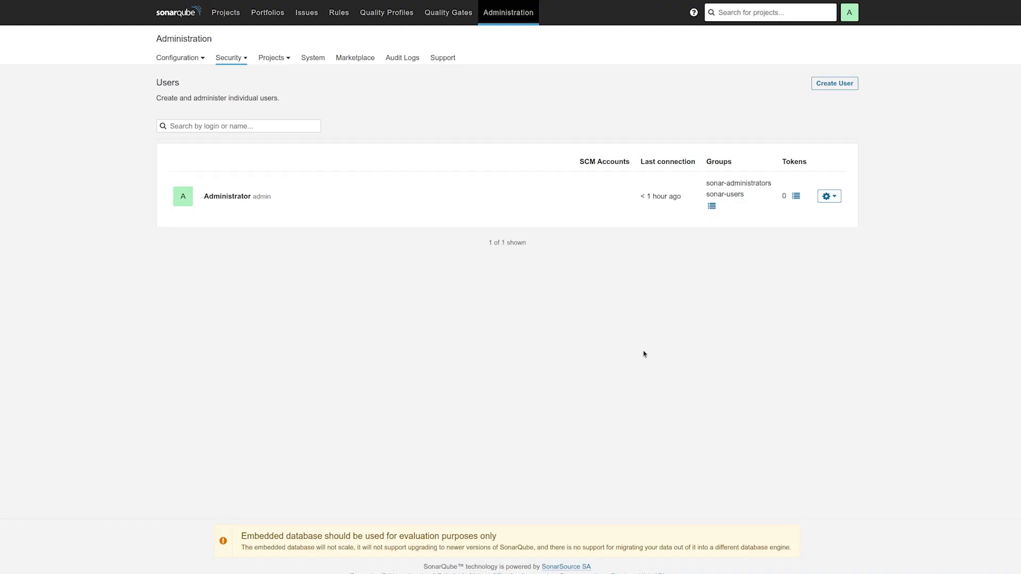
mouse_move(640, 354)
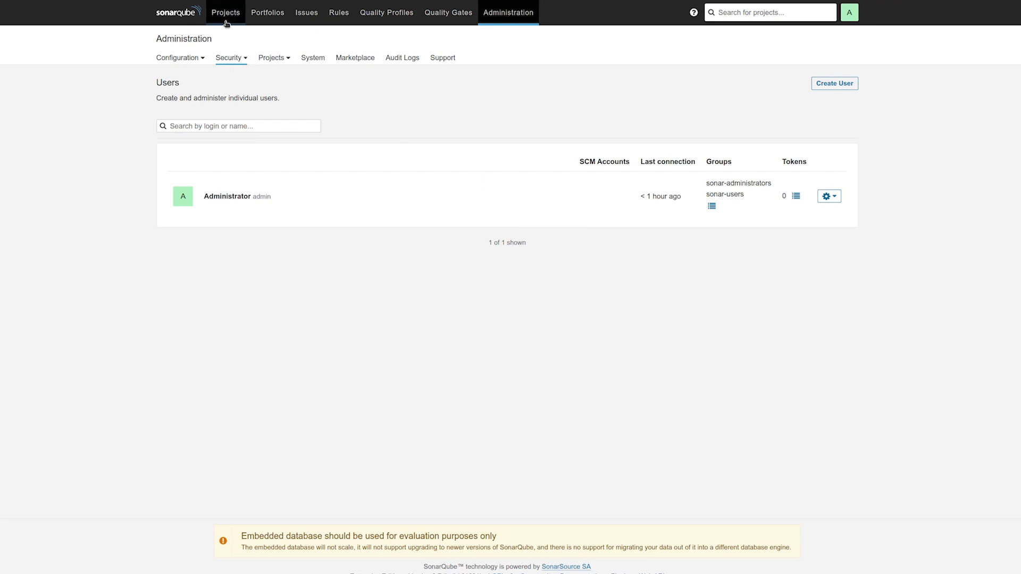
Step: Show the issues list with the anonymized assignee and expand the Author filter
left_click(305, 12)
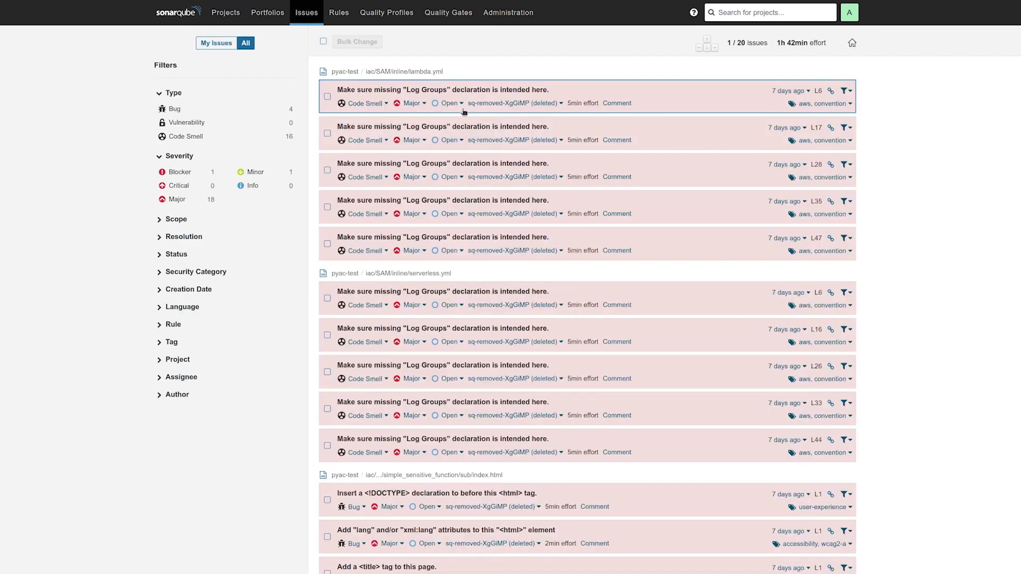
mouse_move(509, 103)
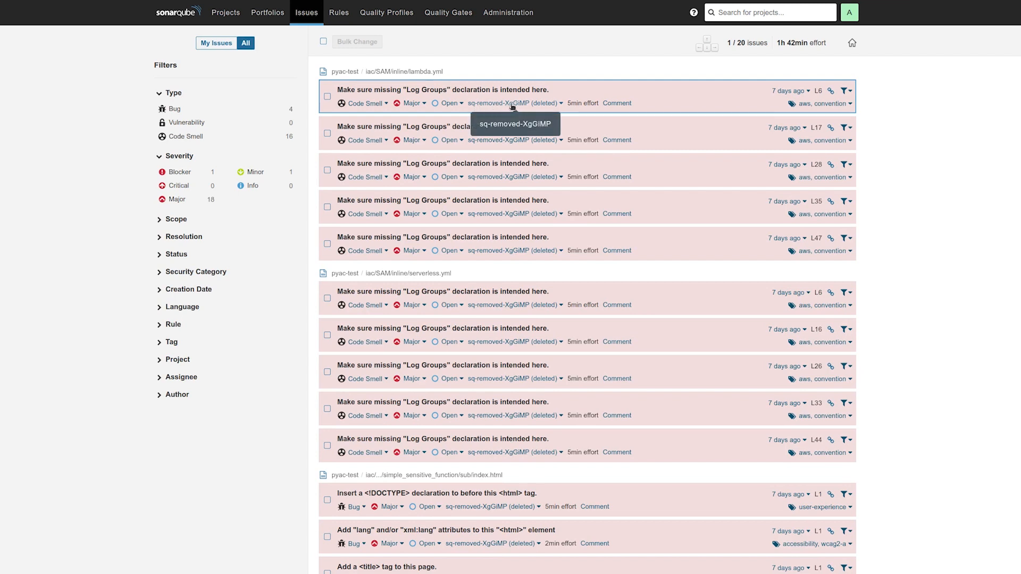
mouse_move(500, 106)
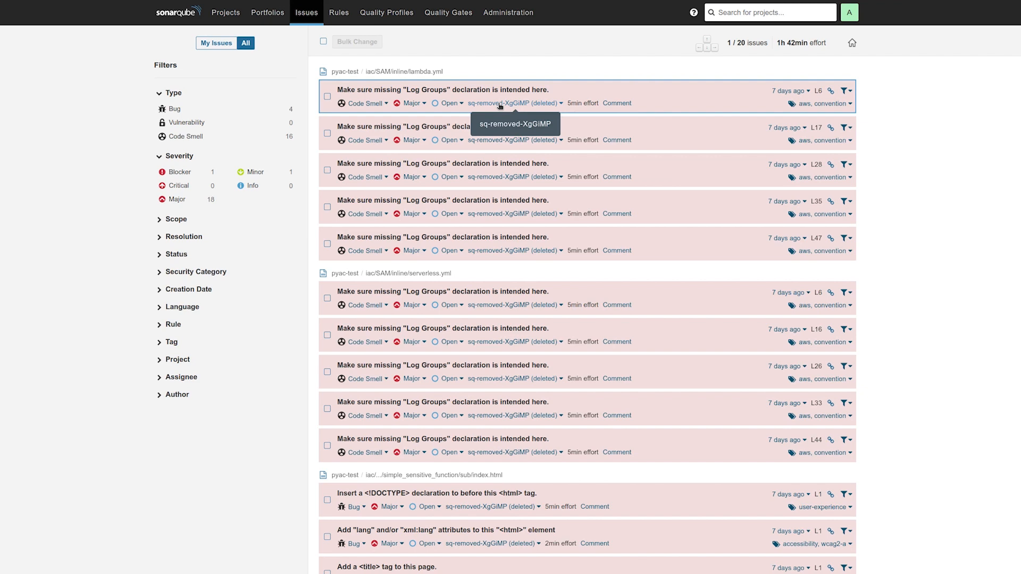
mouse_move(162, 398)
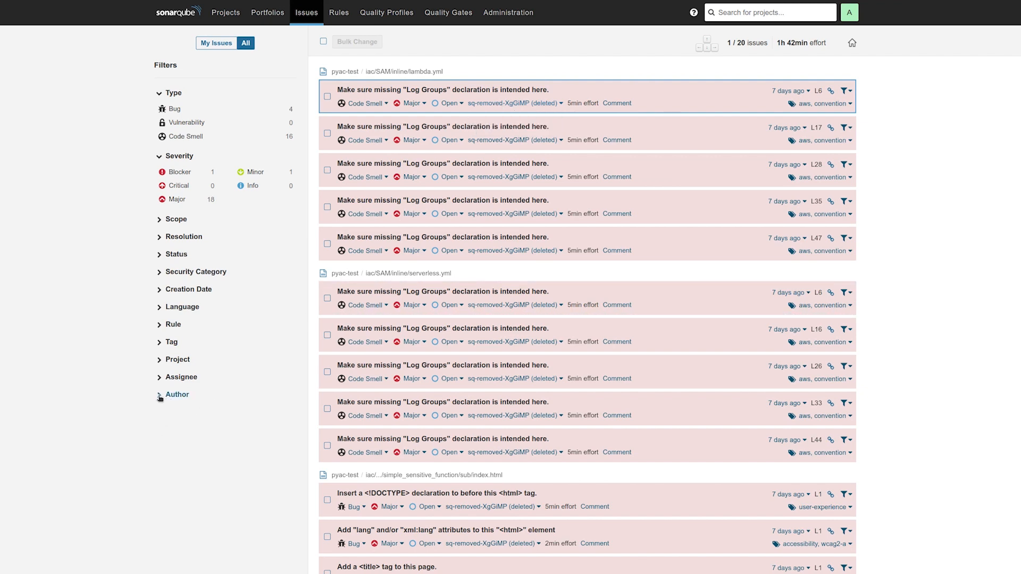
left_click(177, 395)
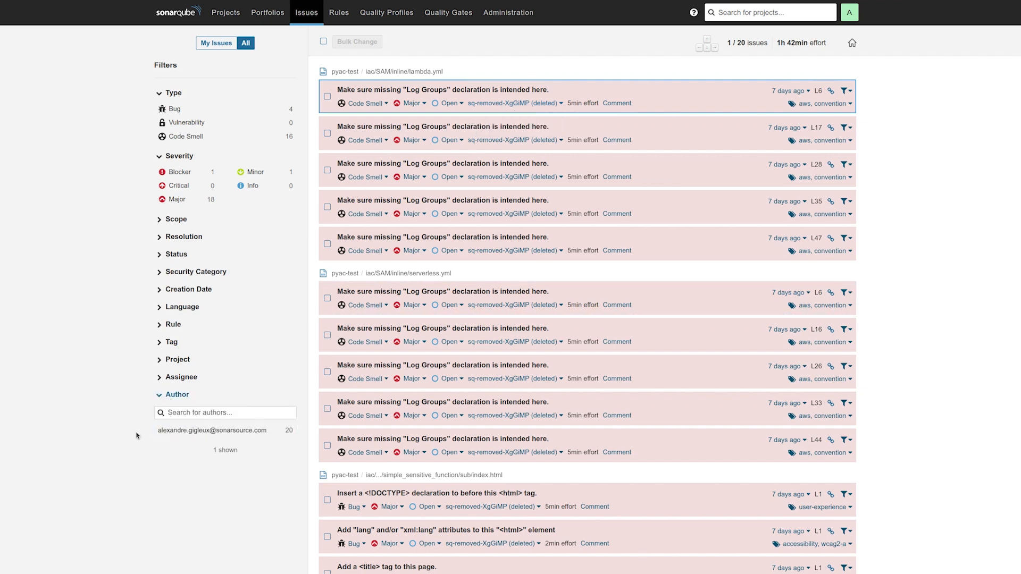